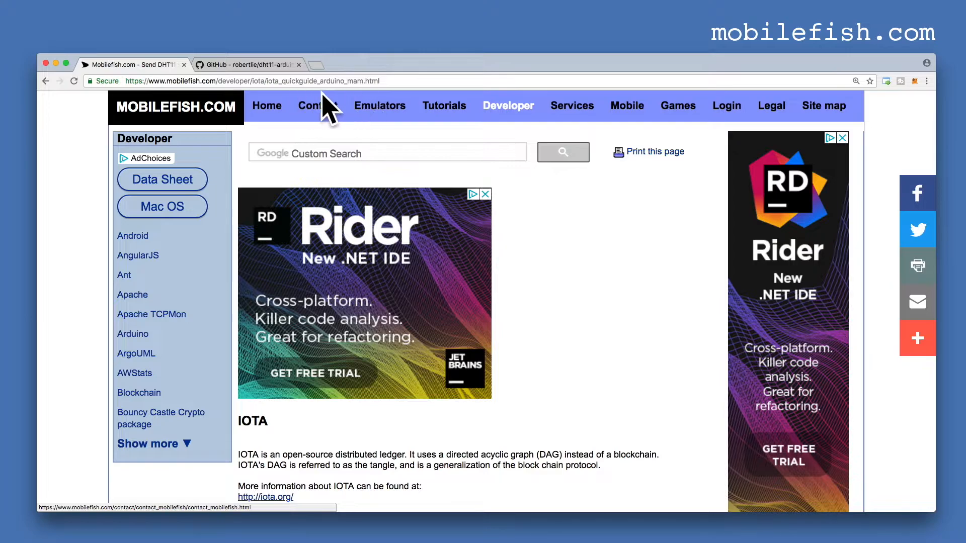
# Browse down the project's repository page
pyautogui.click(249, 64)
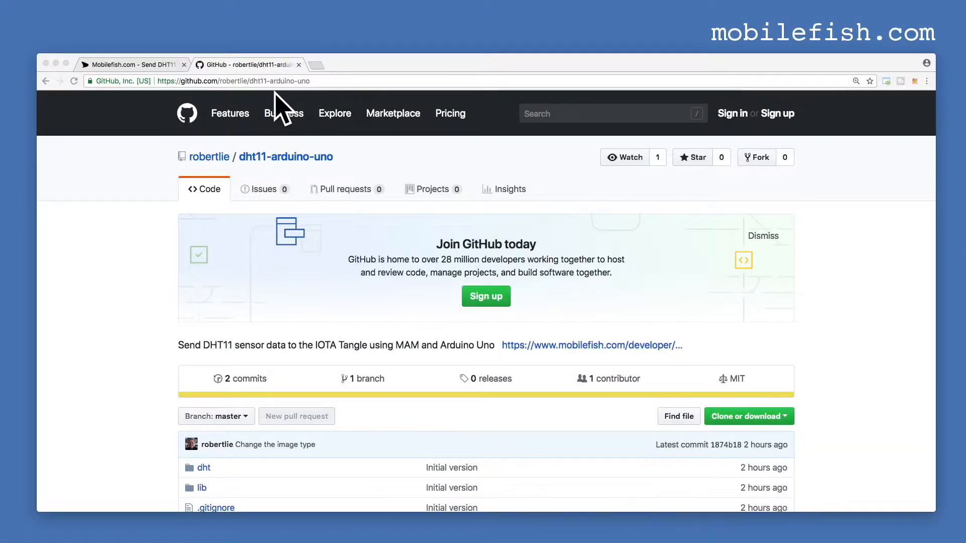
pyautogui.scroll(-3)
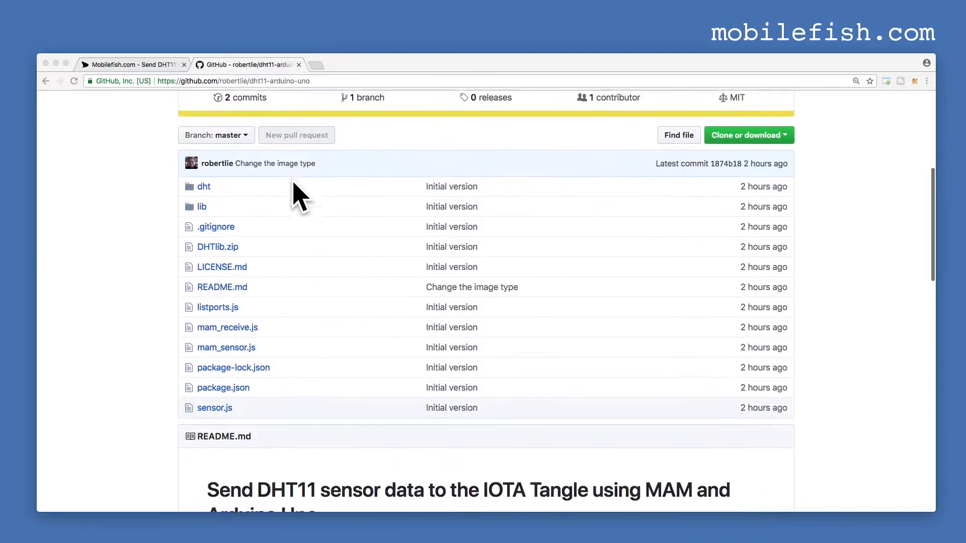
pyautogui.scroll(-3)
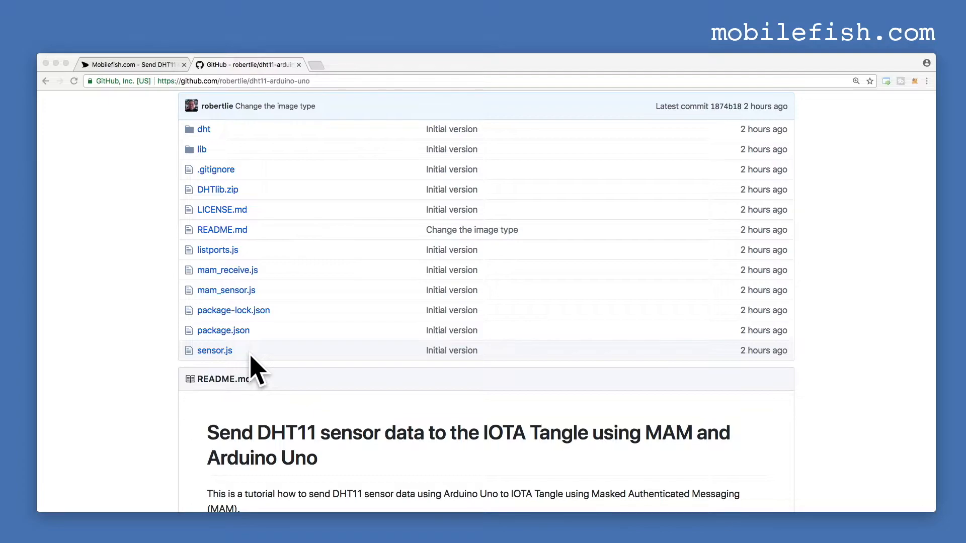
# Return to the tutorial page and scroll through its instructions
pyautogui.click(132, 63)
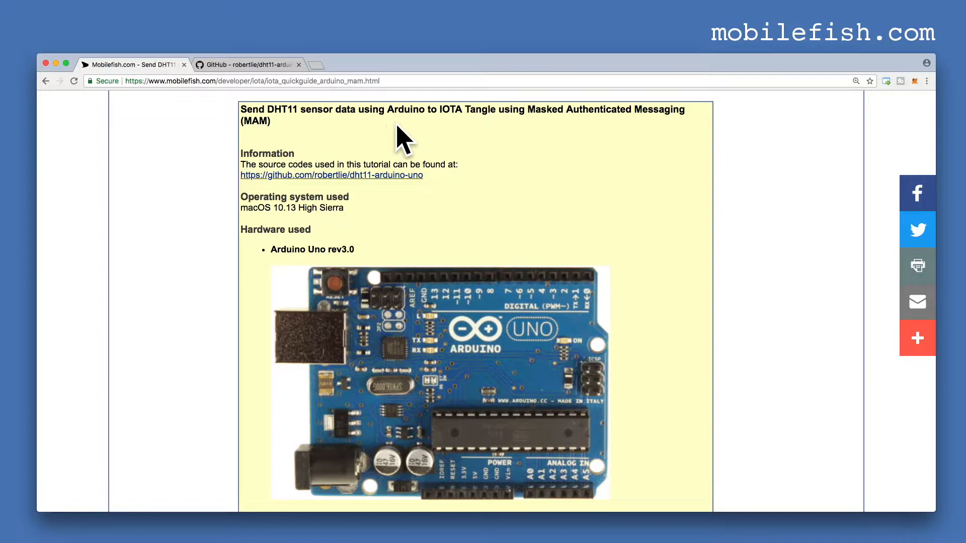
pyautogui.moveTo(394, 141)
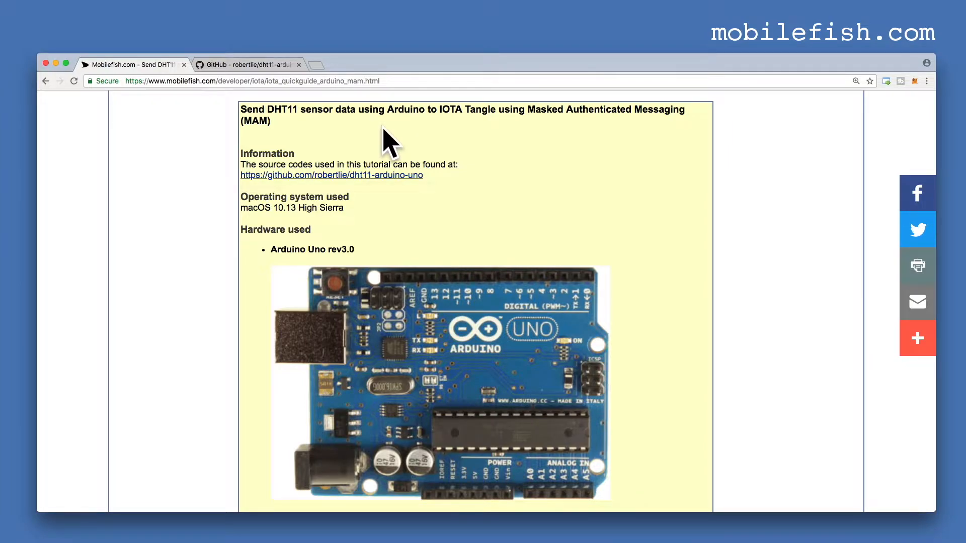
pyautogui.scroll(-3)
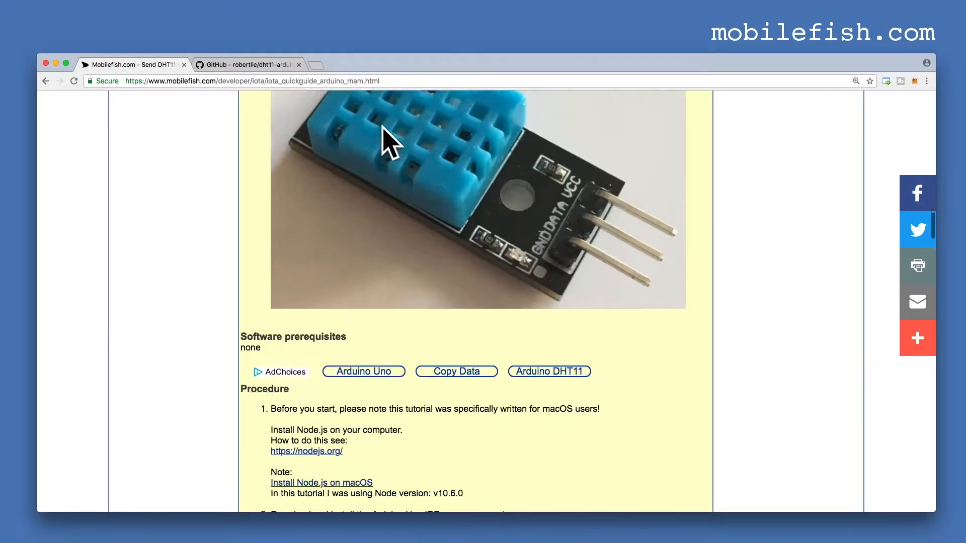
pyautogui.scroll(-3)
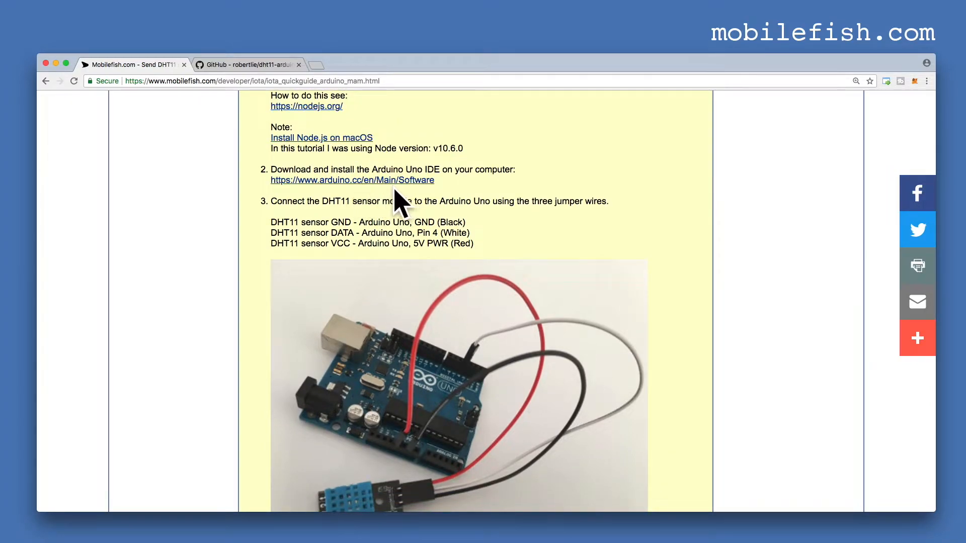
pyautogui.scroll(-3)
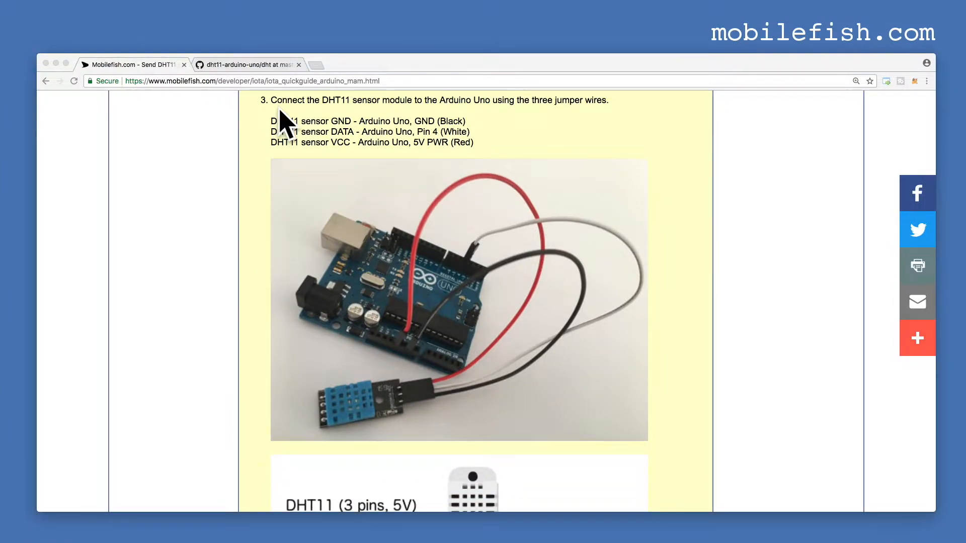
pyautogui.scroll(-3)
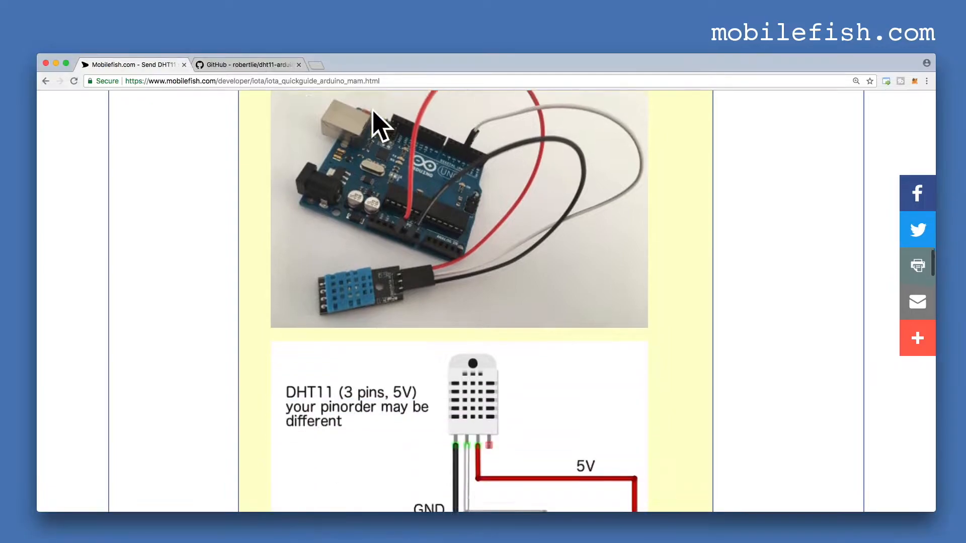
pyautogui.scroll(-3)
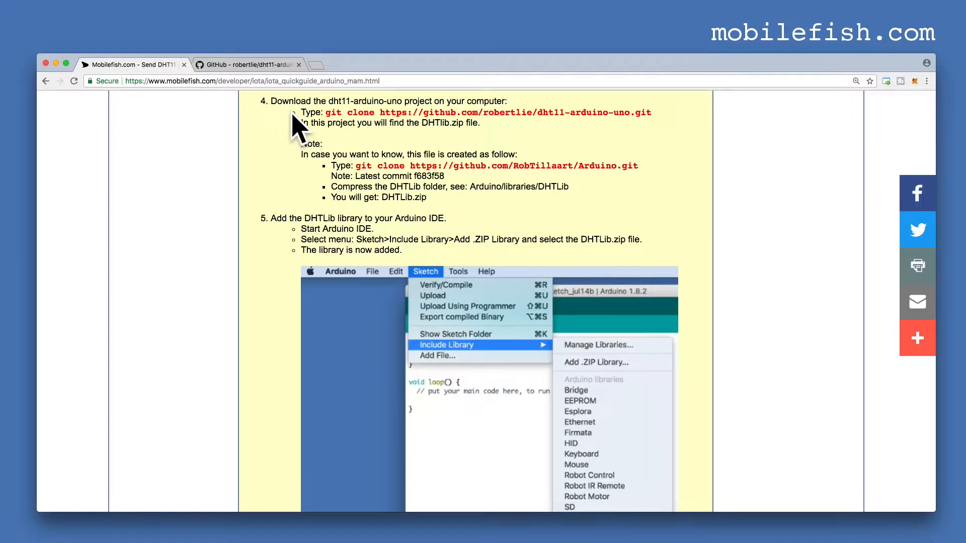
pyautogui.scroll(-3)
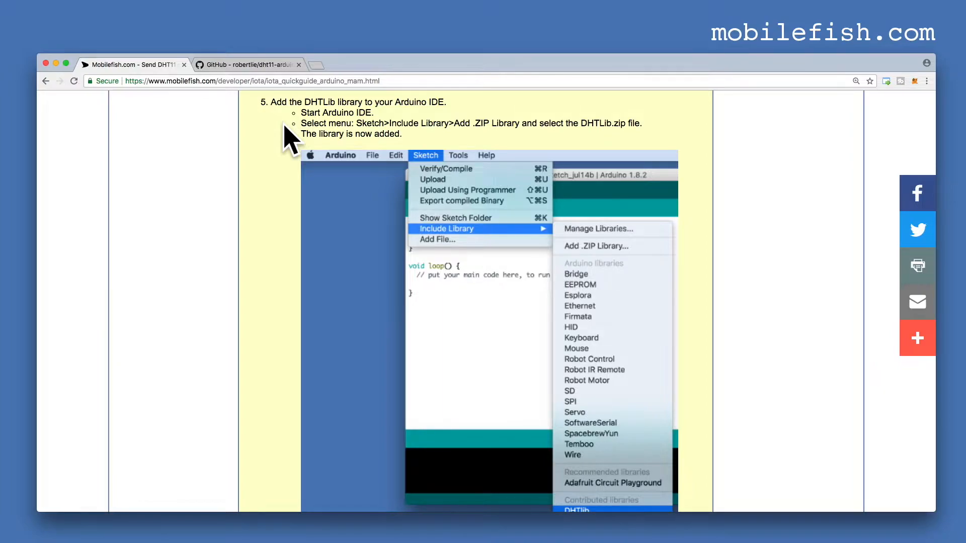
pyautogui.scroll(-3)
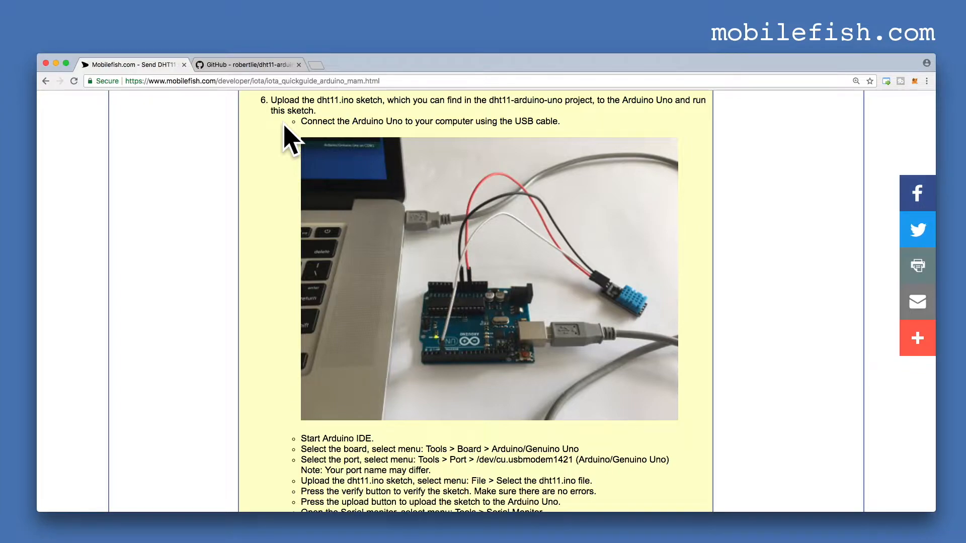
pyautogui.scroll(-3)
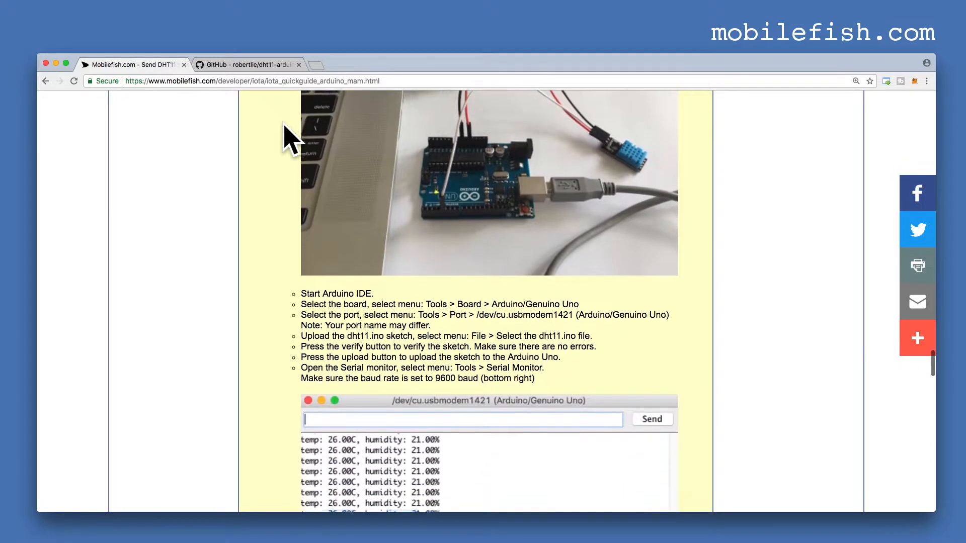
pyautogui.scroll(-3)
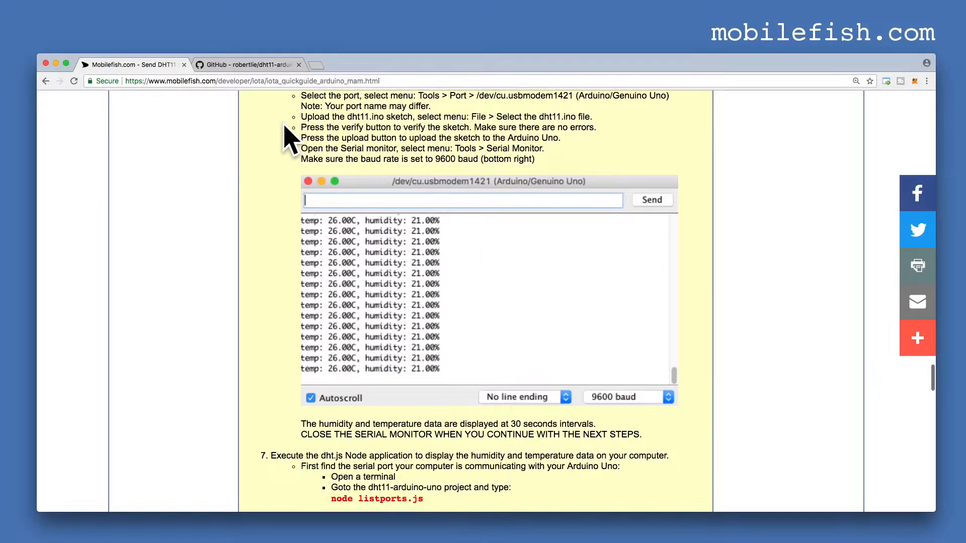
pyautogui.scroll(-3)
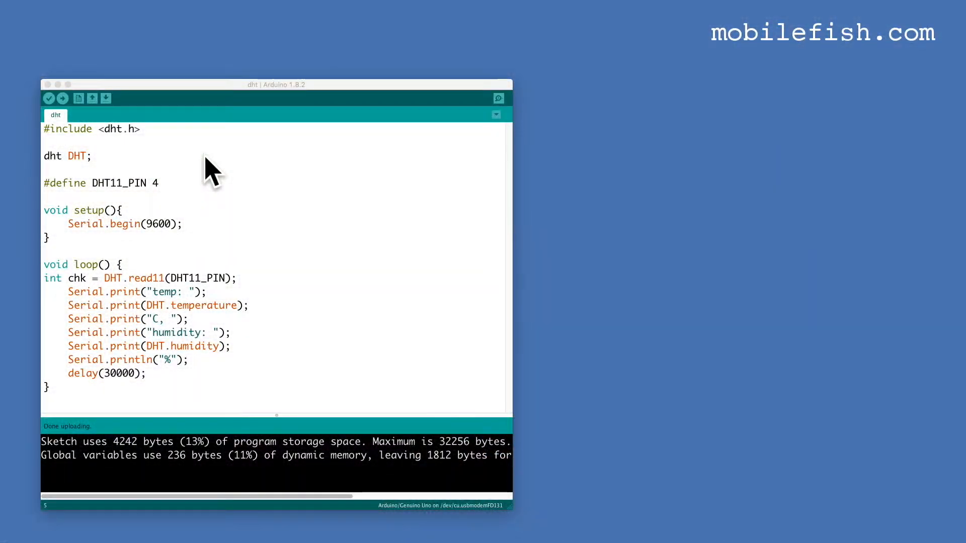
pyautogui.moveTo(290, 225)
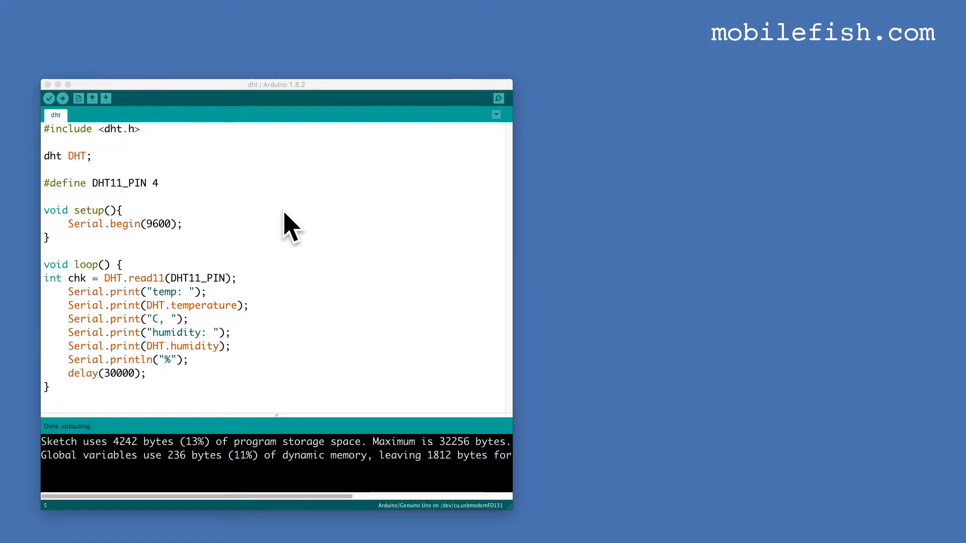
pyautogui.moveTo(302, 216)
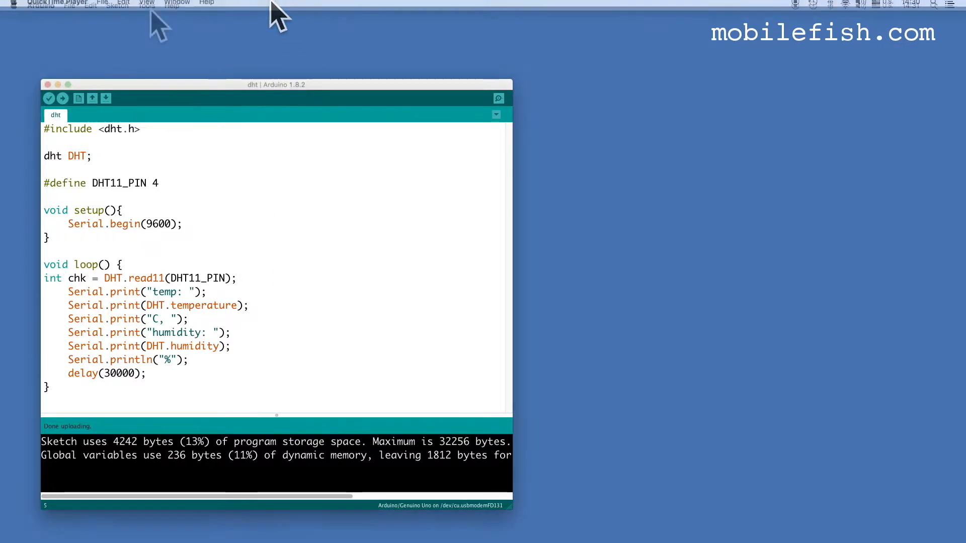
# Confirm port /dev/cu.usbmodemFD131 in Tools and open the Serial Monitor to view readings
pyautogui.click(147, 5)
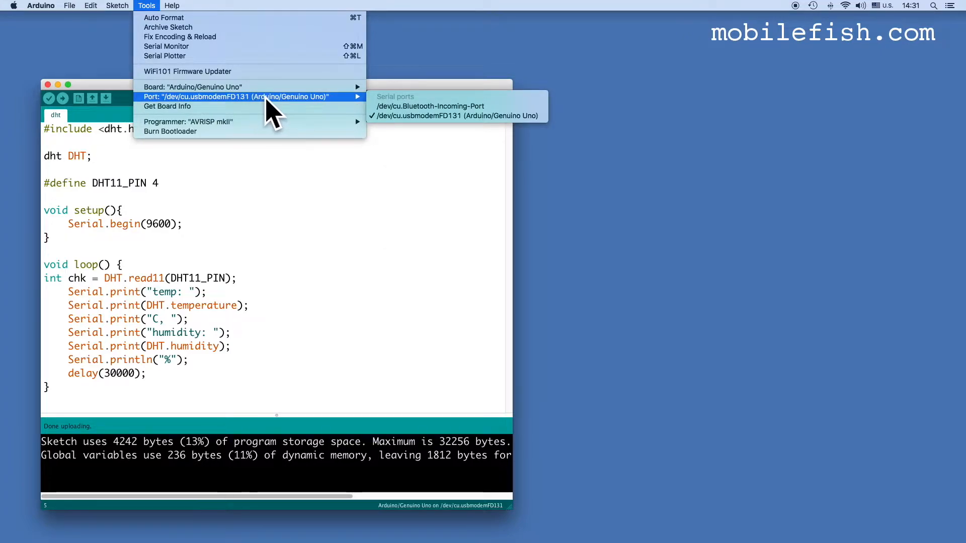
pyautogui.moveTo(447, 115)
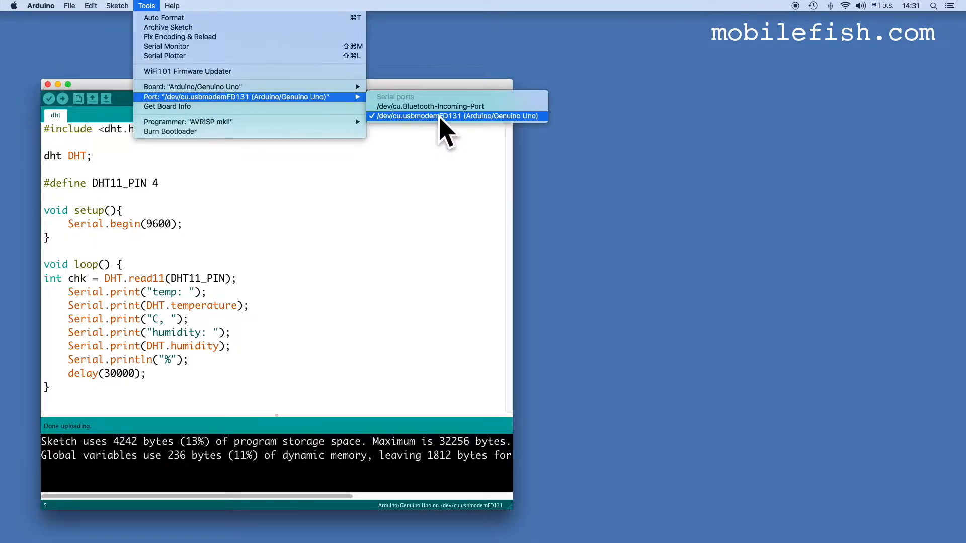
pyautogui.moveTo(419, 129)
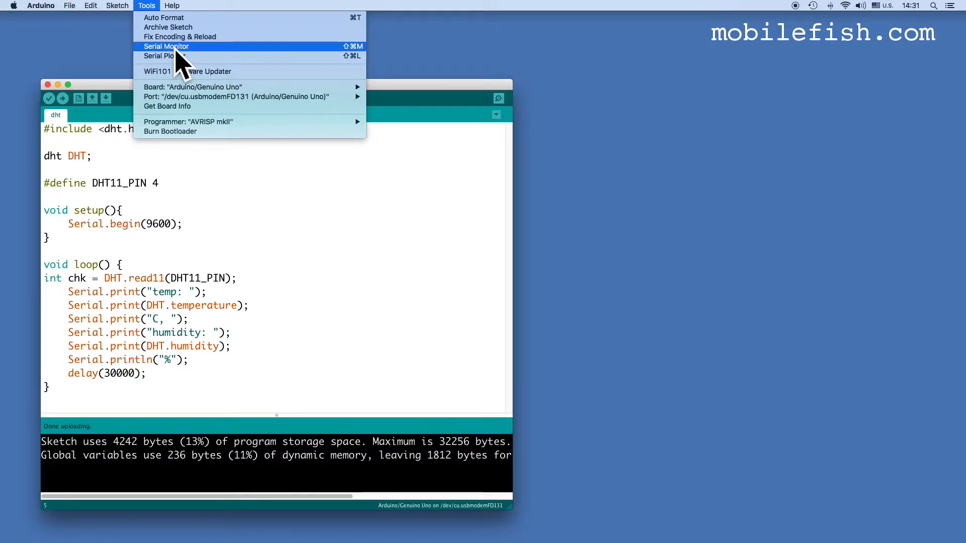
pyautogui.click(167, 46)
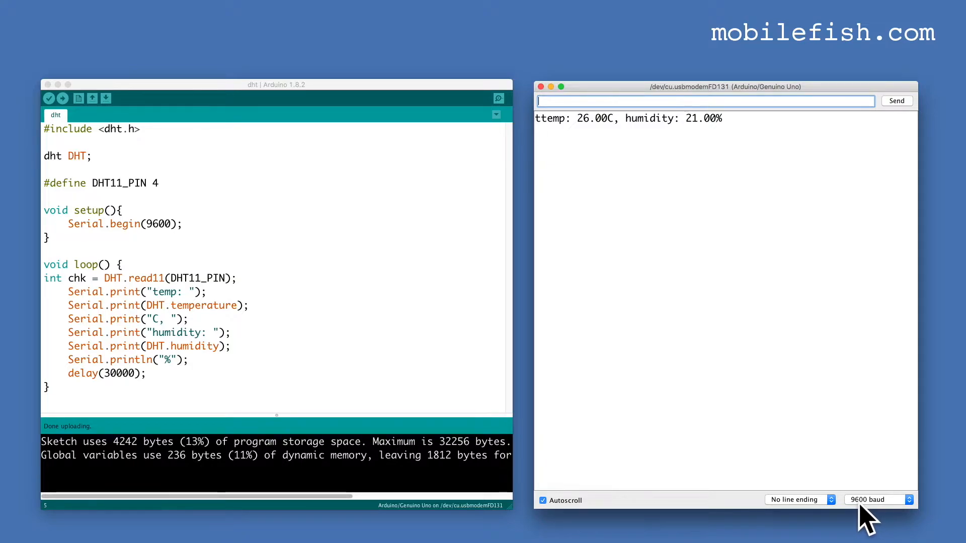
pyautogui.moveTo(677, 150)
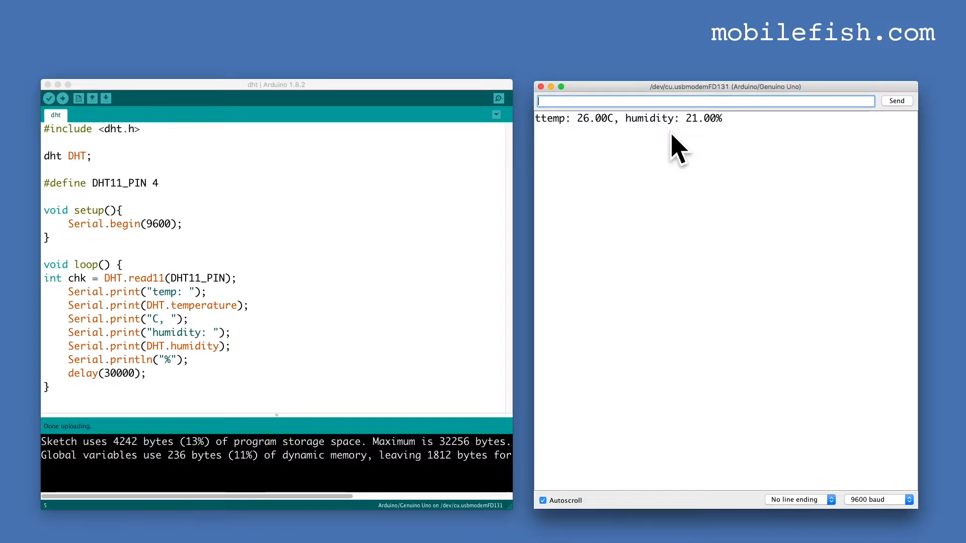
pyautogui.moveTo(647, 141)
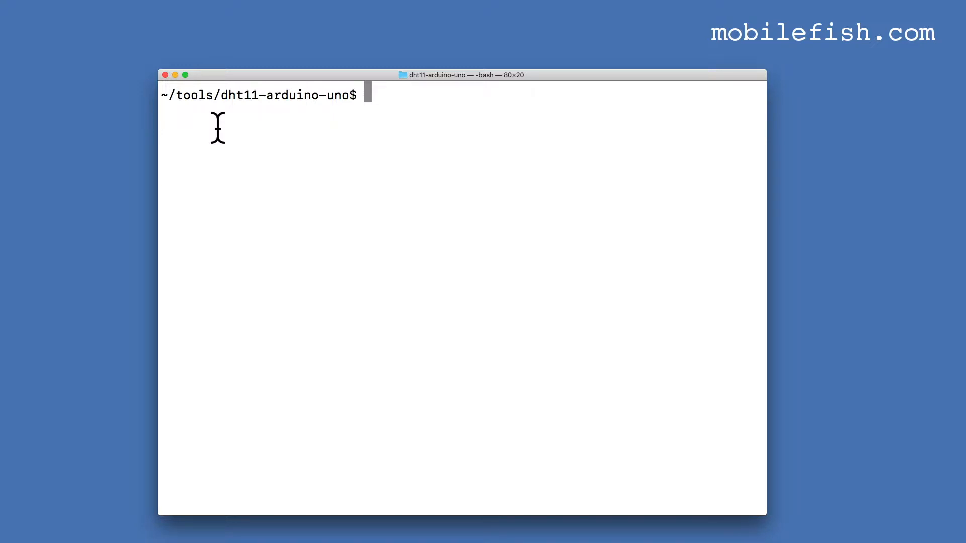
# List files with ls -al, run listports.js, and select /dev/tty.usbmodemFD131
pyautogui.write('ls')
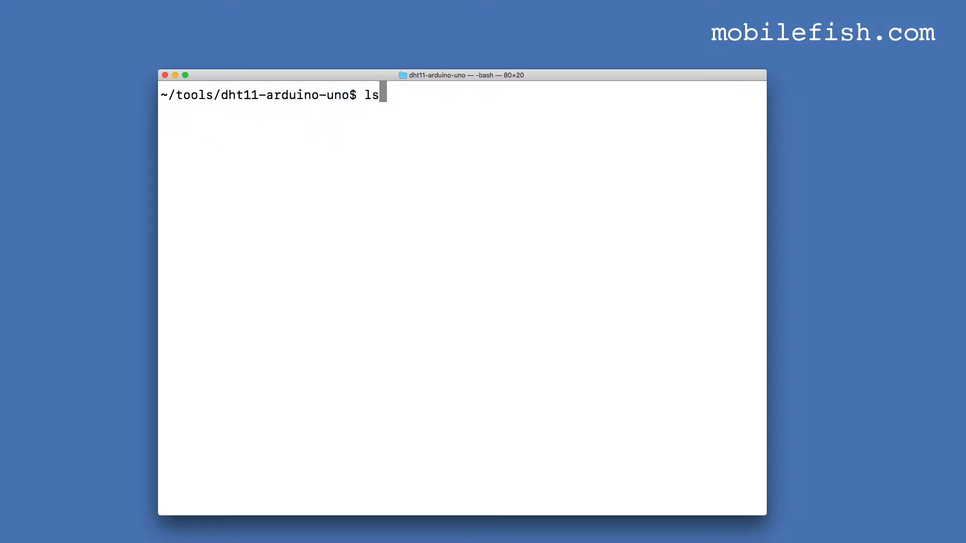
pyautogui.write('-al')
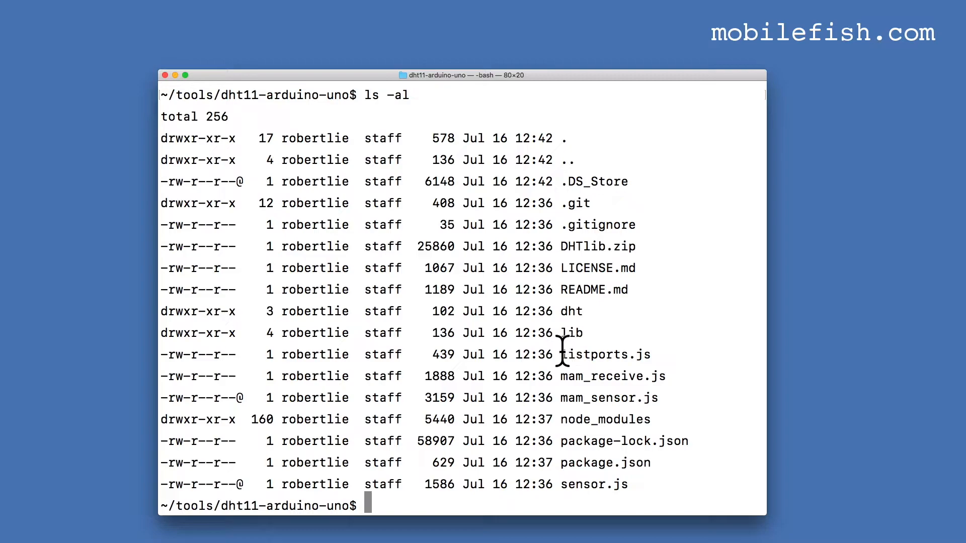
pyautogui.doubleClick(605, 354)
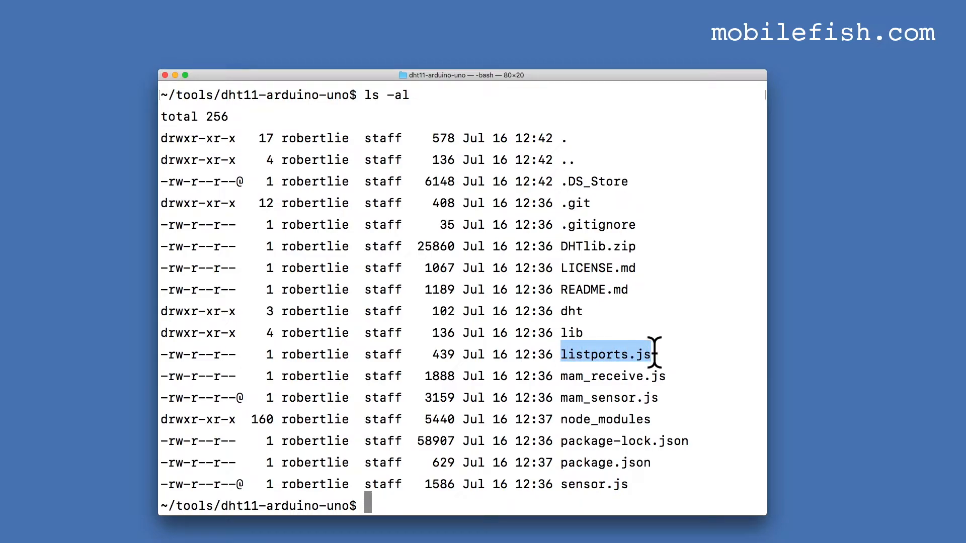
pyautogui.write('node listports.js')
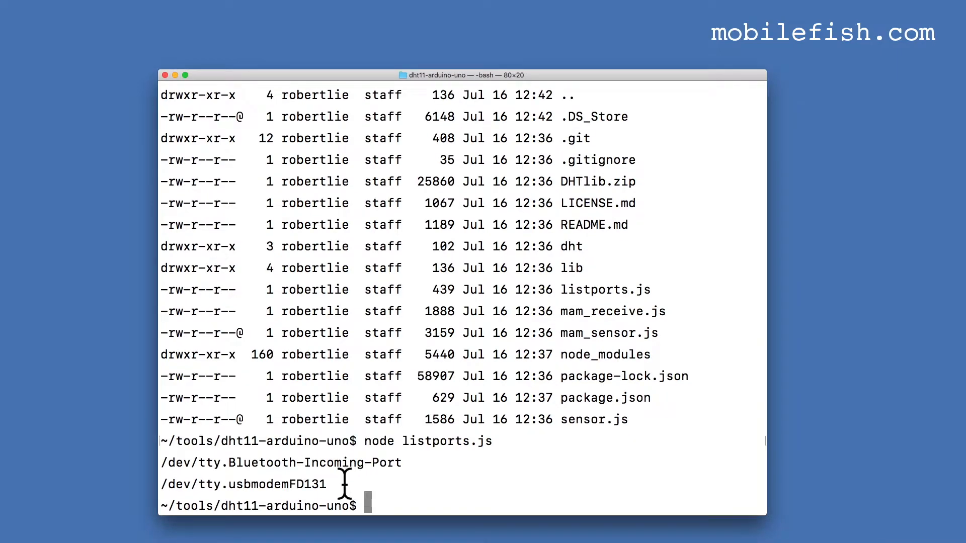
pyautogui.doubleClick(243, 484)
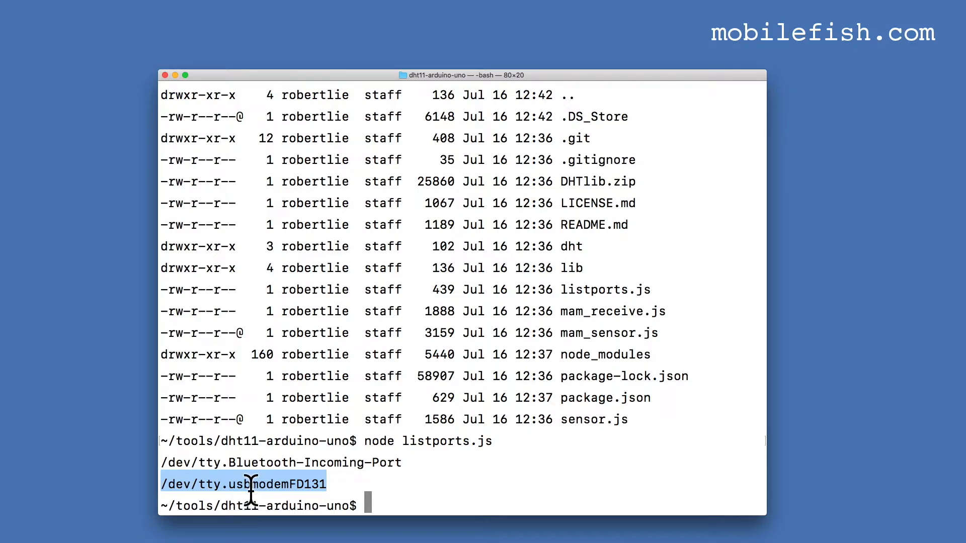
pyautogui.moveTo(314, 493)
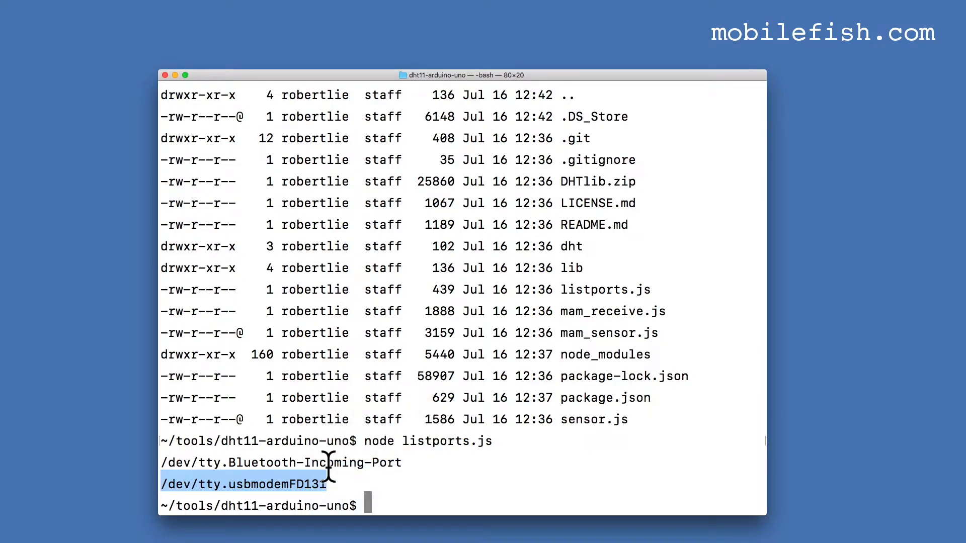
pyautogui.moveTo(632, 422)
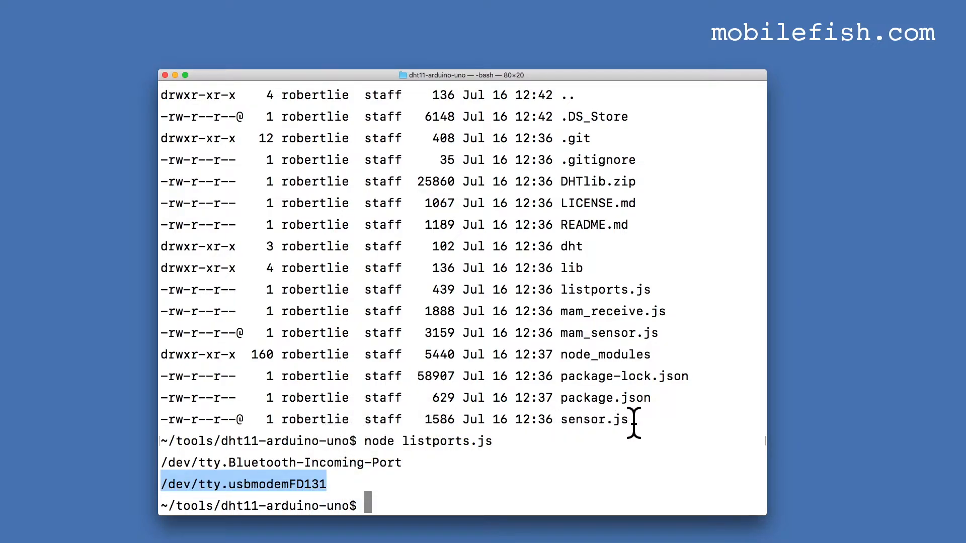
pyautogui.moveTo(570, 333)
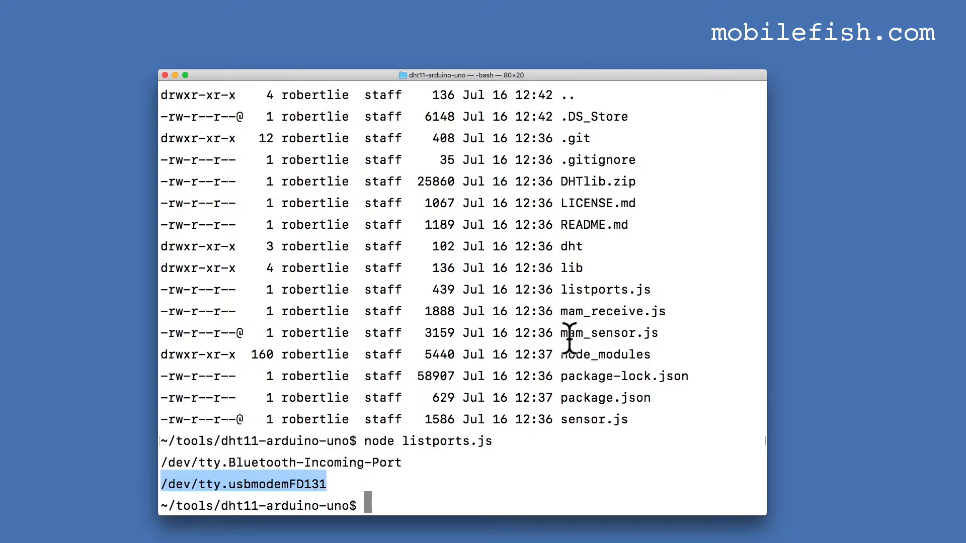
pyautogui.moveTo(657, 338)
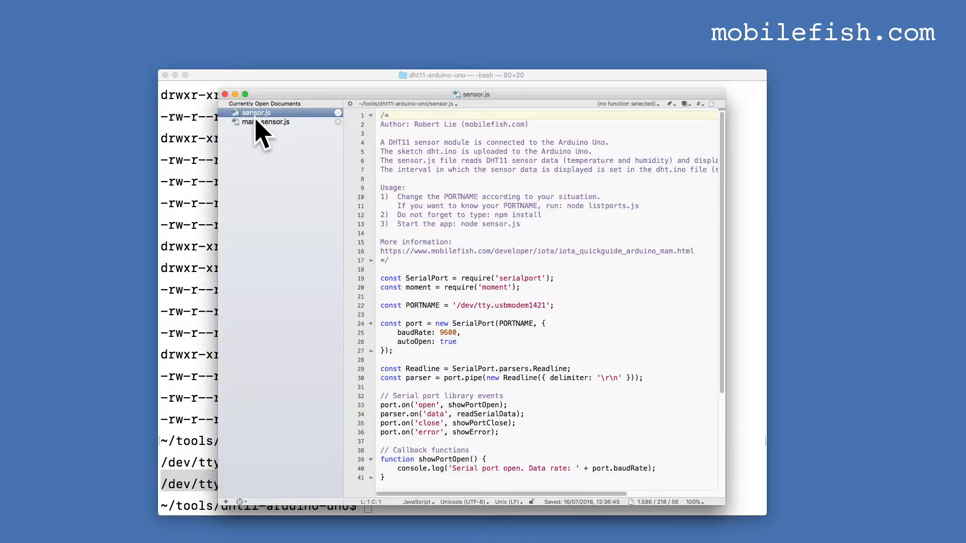
pyautogui.moveTo(266, 121)
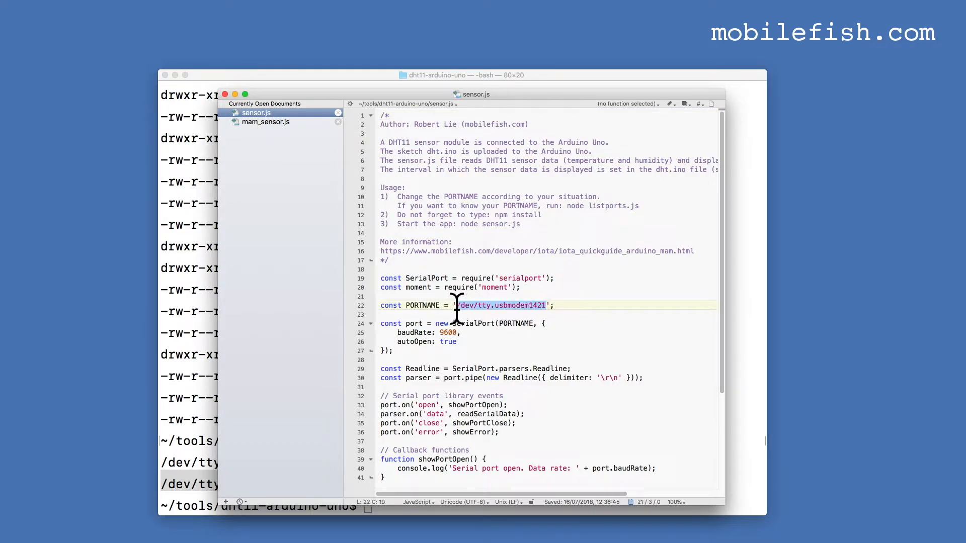
# Replace the old port with /dev/tty.usbmodemFD131 in sensor.js, then in mam_sensor.js
pyautogui.press('Delete')
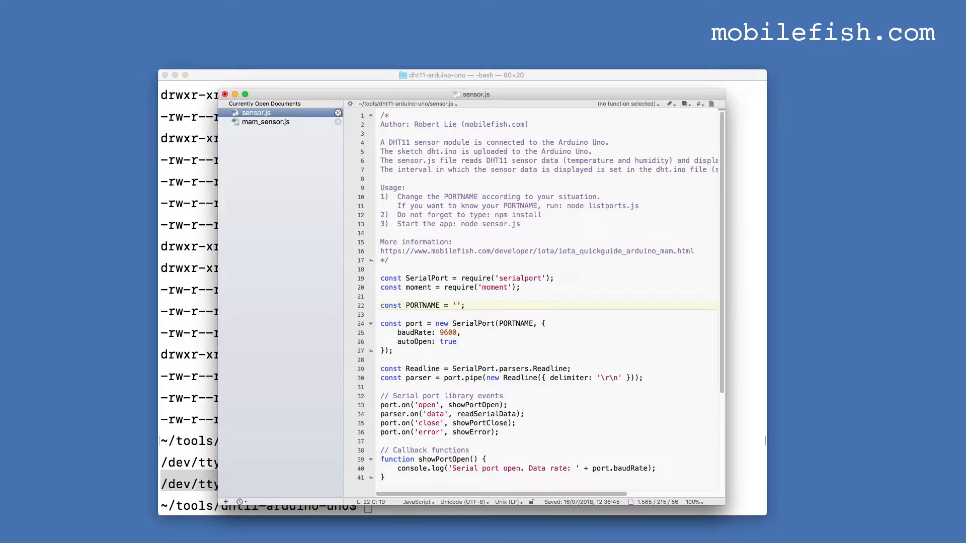
pyautogui.write('/dev/tty.usbmodemFD131')
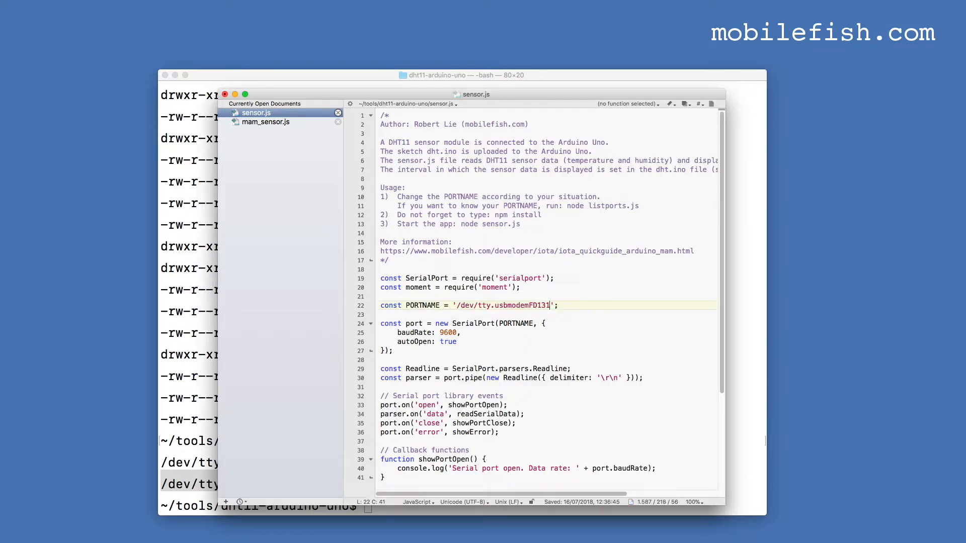
pyautogui.click(265, 121)
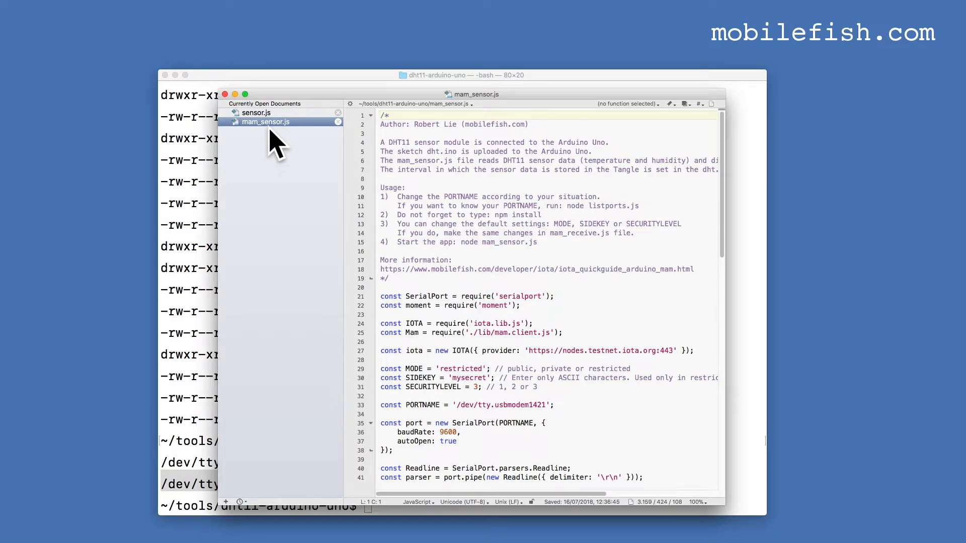
pyautogui.doubleClick(502, 405)
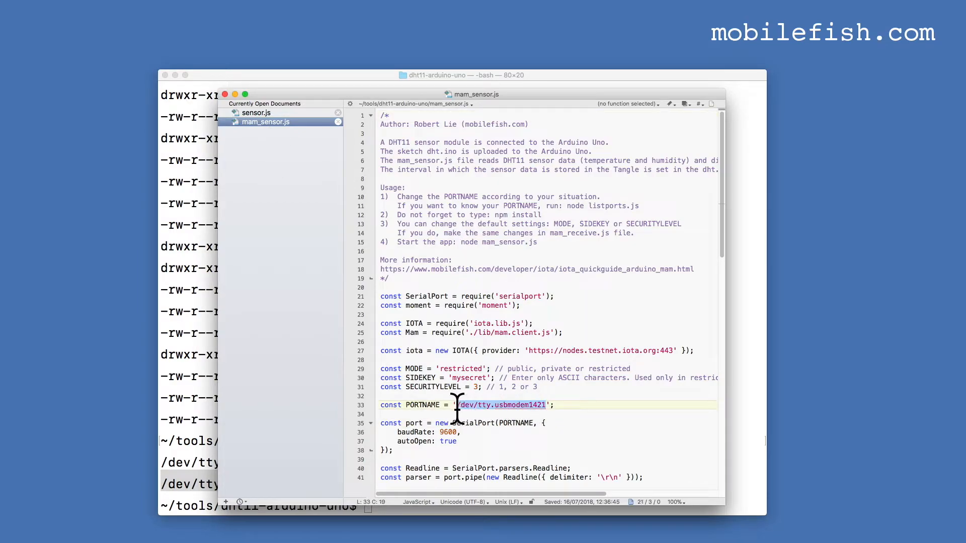
pyautogui.press('Delete')
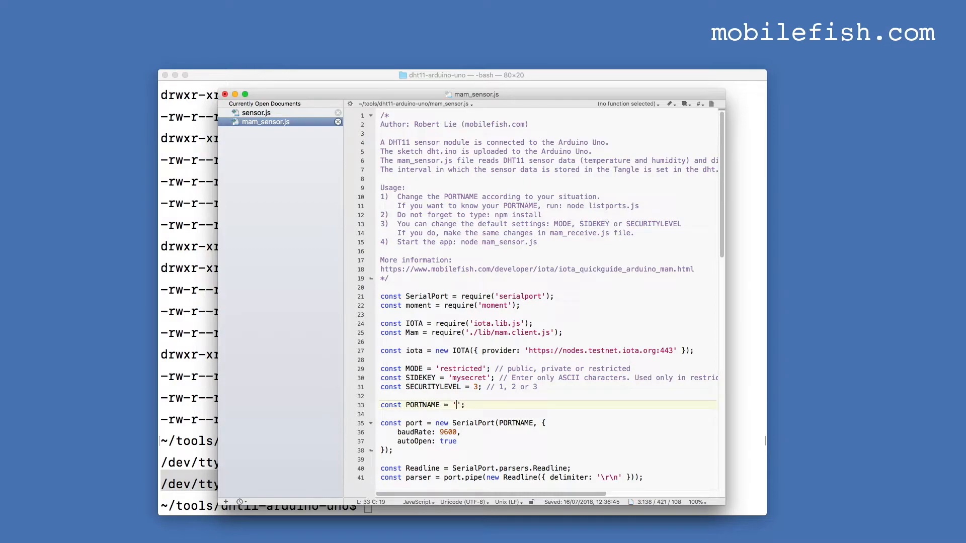
pyautogui.write('/dev/tty.usbmodemFD131')
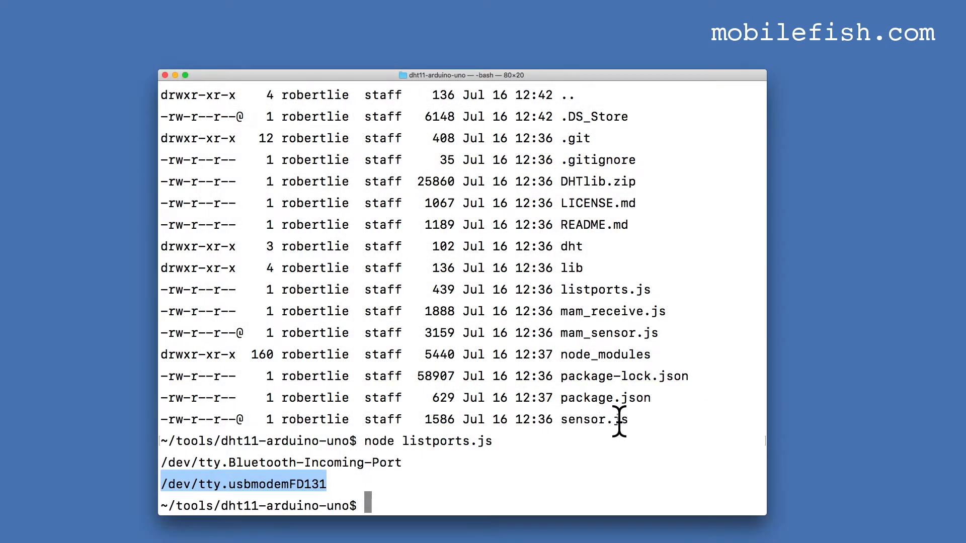
# Run node sensor.js, suspend it, kill process 10578, and list files with ls -l
pyautogui.write('node sensor.js')
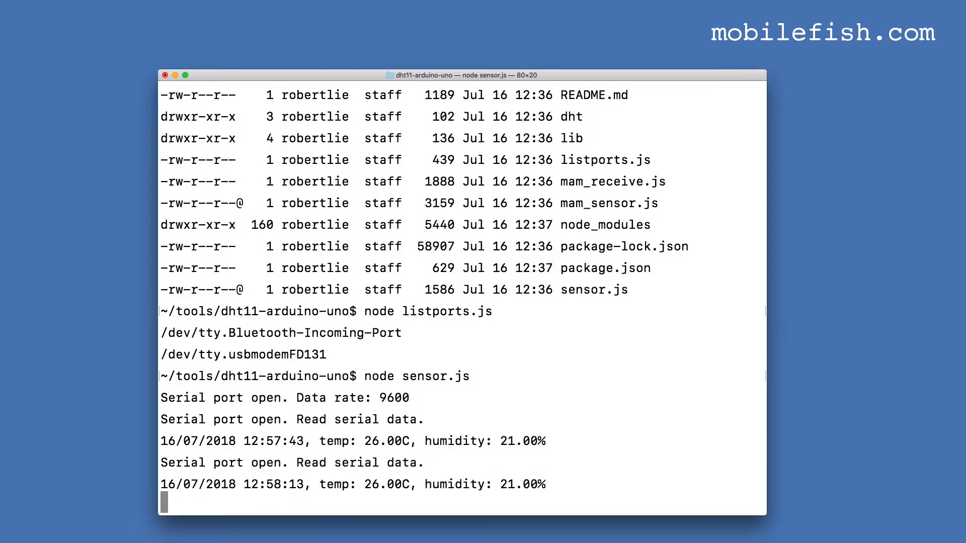
pyautogui.press('ctrl+z')
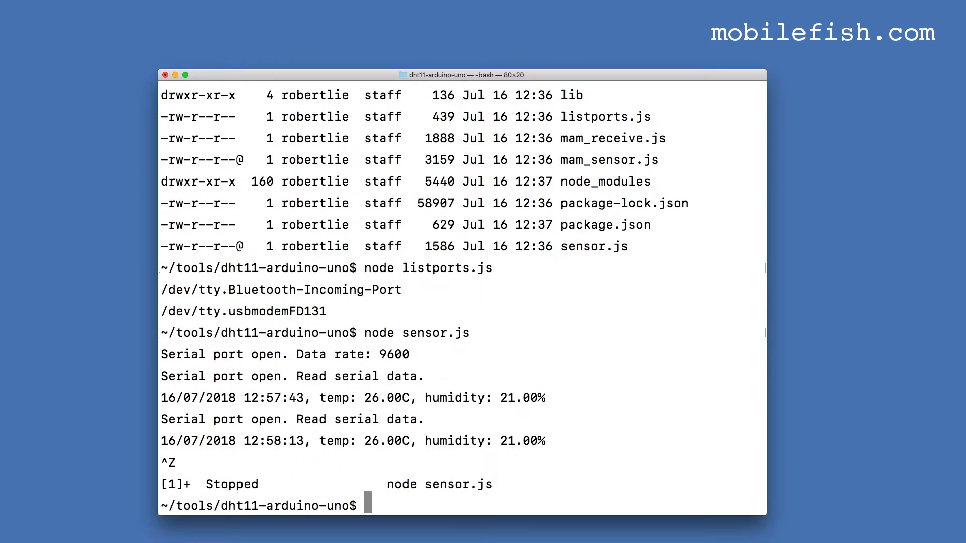
pyautogui.write('ps -ef | grep sensor.js')
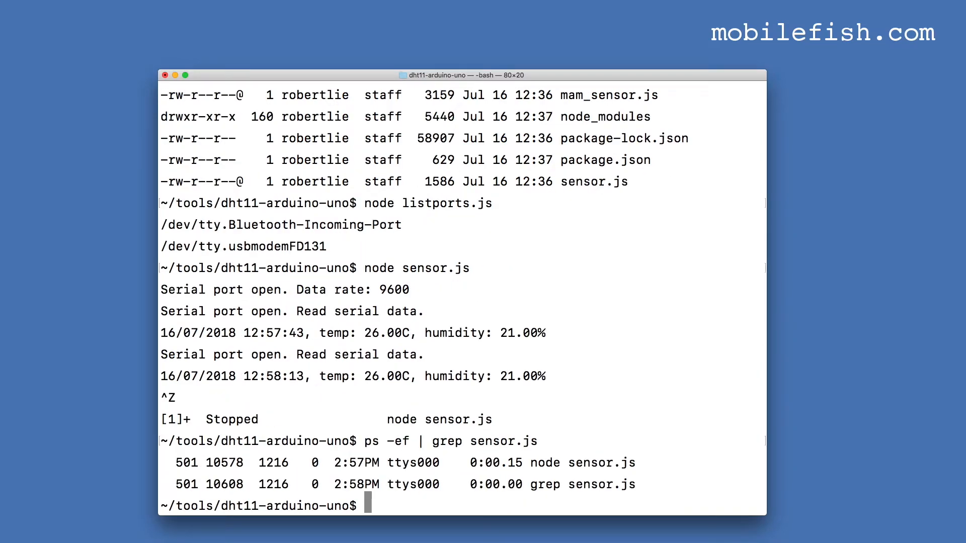
pyautogui.write('kill -9 10578')
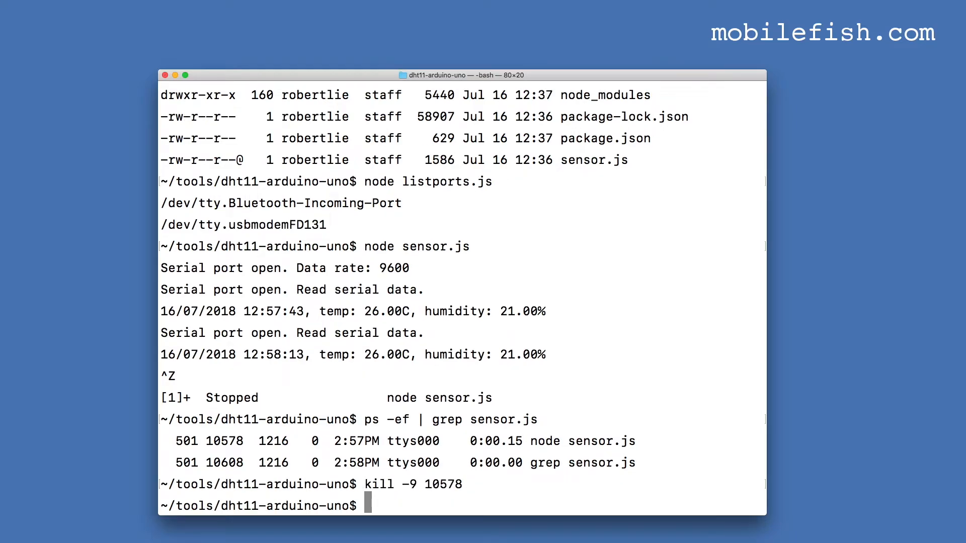
pyautogui.write('ls -l')
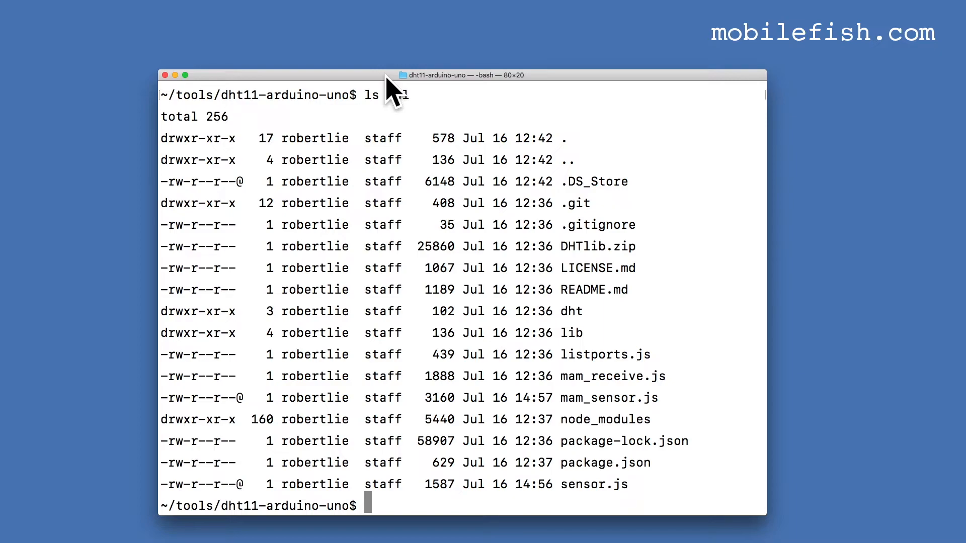
# Start node mam_sensor.js to publish readings to the Tangle
pyautogui.write('node mam_sensor.js')
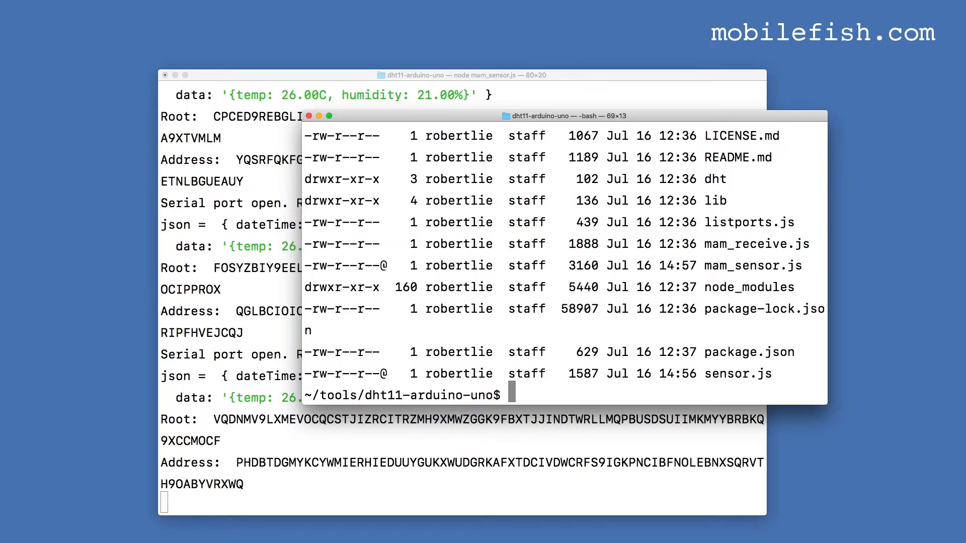
# Run node mam_receive.js and copy the first message's Root value
pyautogui.write('node mam_receive.js')
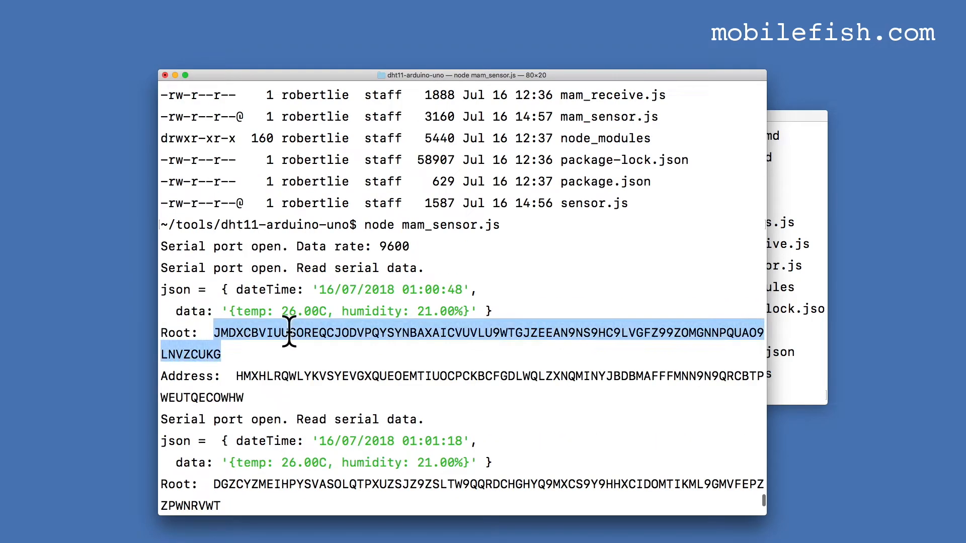
pyautogui.rightClick(290, 333)
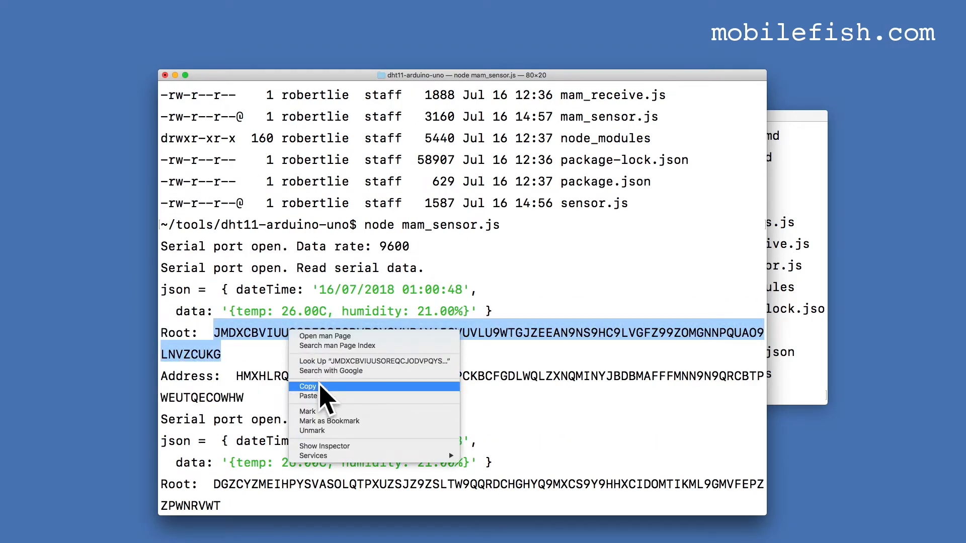